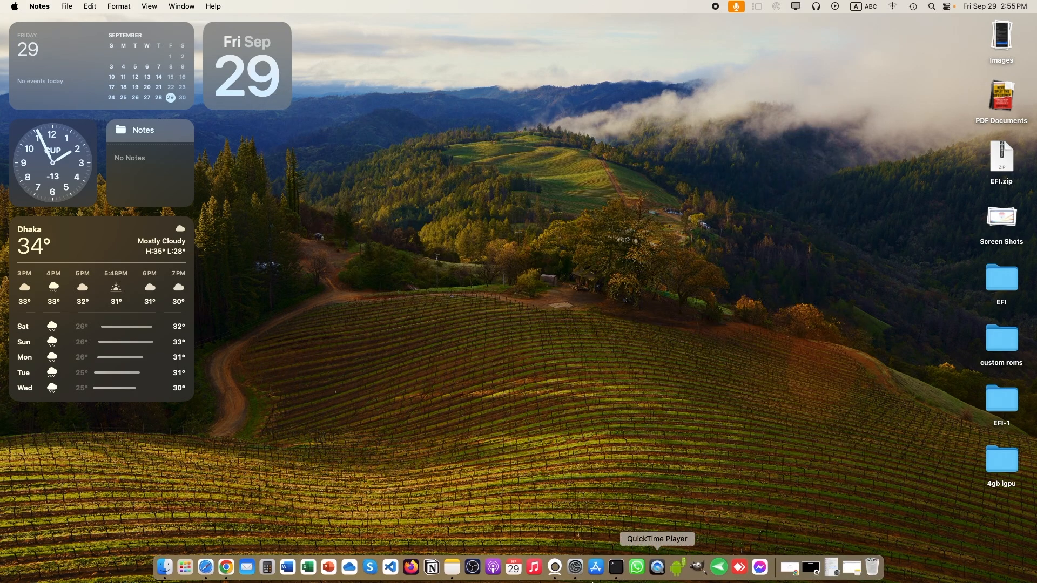
pyautogui.moveTo(290, 523)
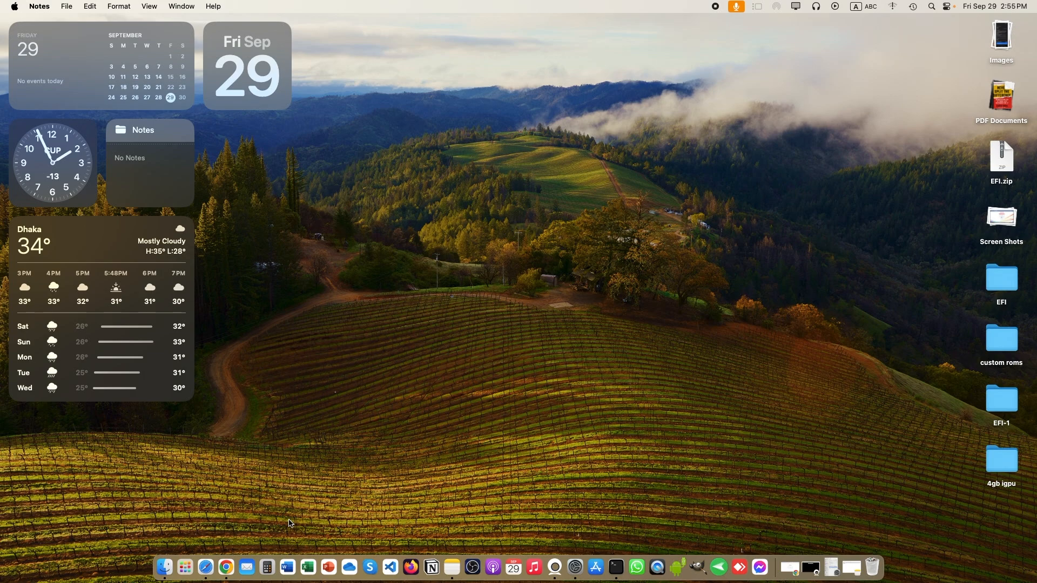
pyautogui.moveTo(226, 567)
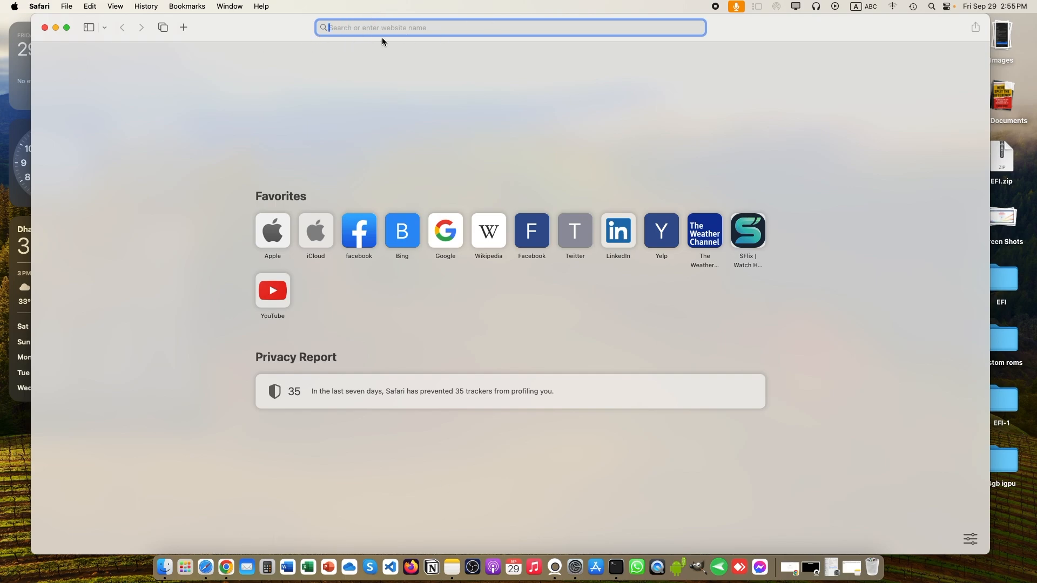
# - Load developer.android.com in Safari via Paste and Go in the address bar
pyautogui.rightClick(381, 28)
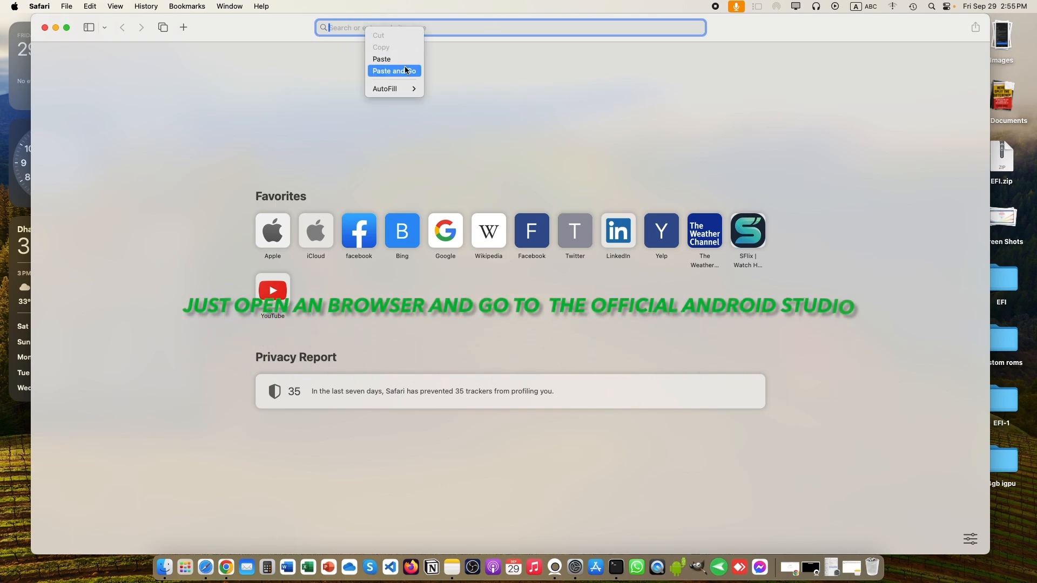
pyautogui.click(394, 71)
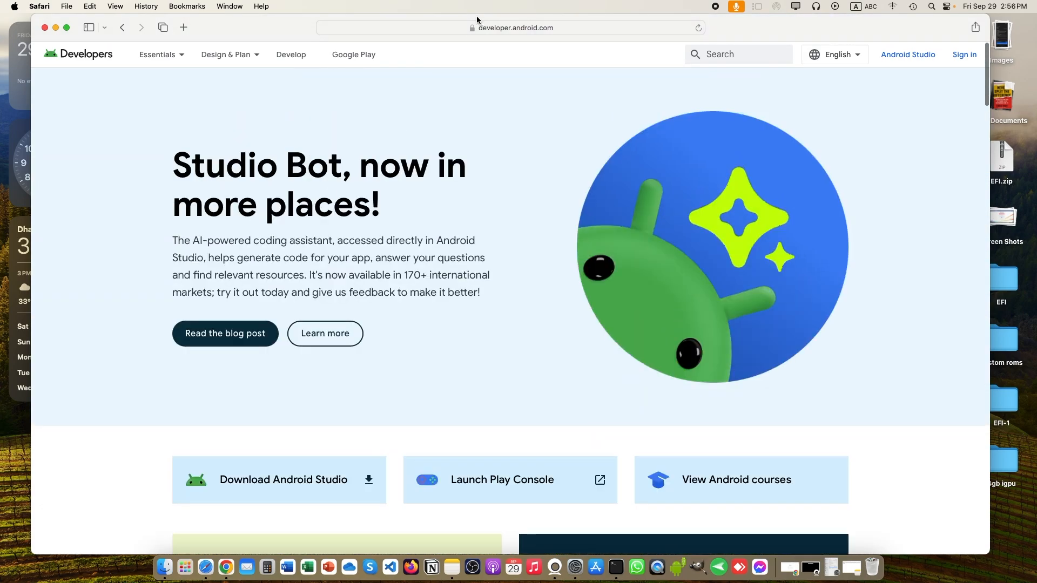
pyautogui.click(511, 27)
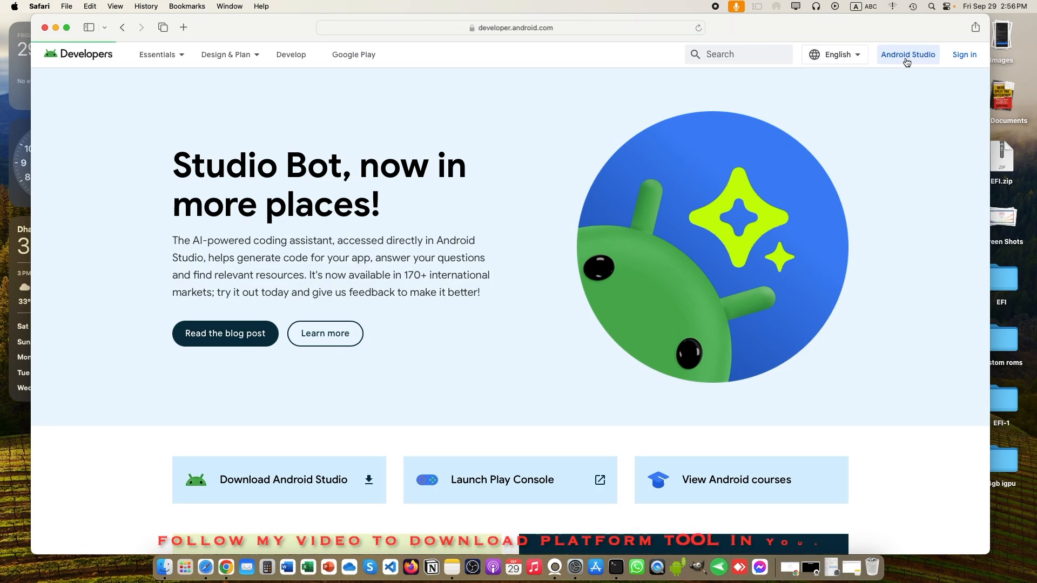
# - Reach the Android SDK Platform Tools section of the SDK tools documentation via the Android Studio page
pyautogui.click(907, 54)
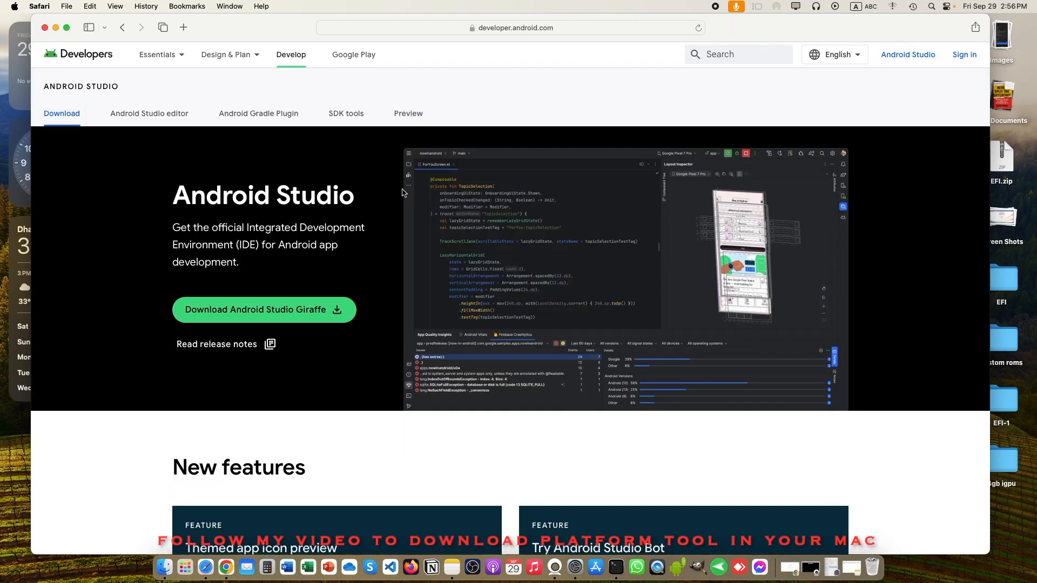
pyautogui.scroll(-3)
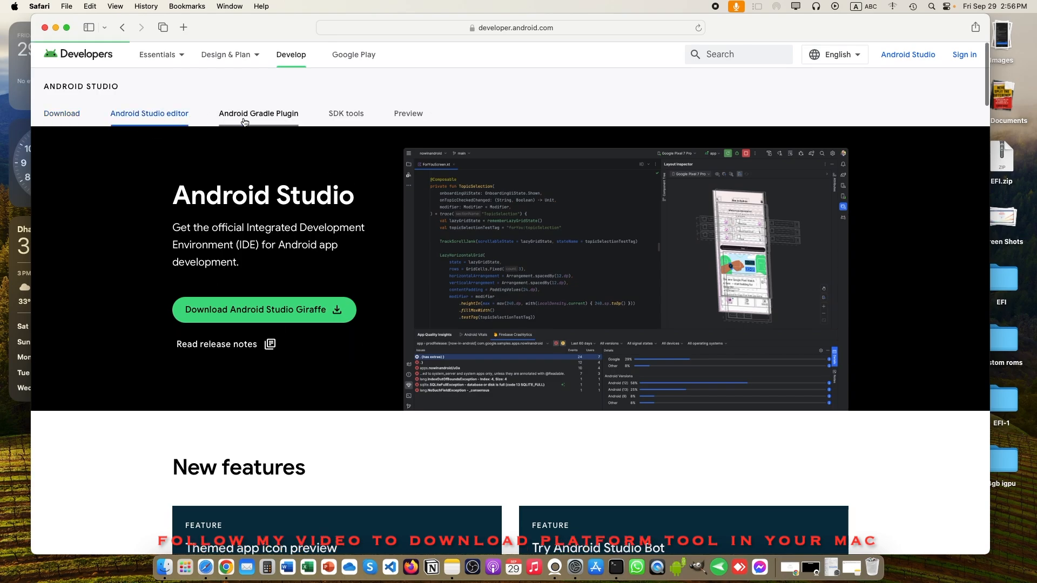
pyautogui.scroll(-3)
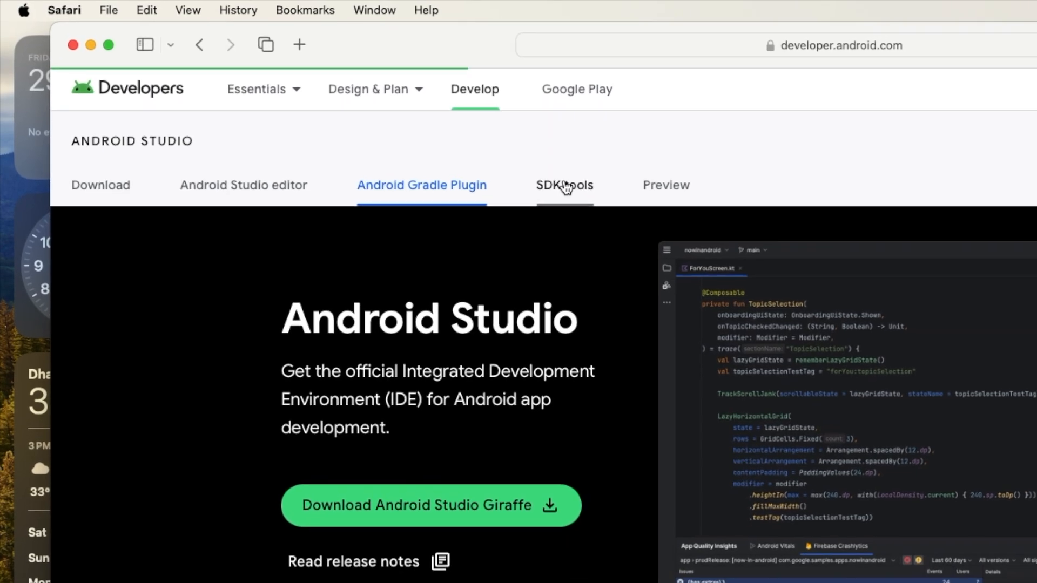
pyautogui.click(564, 185)
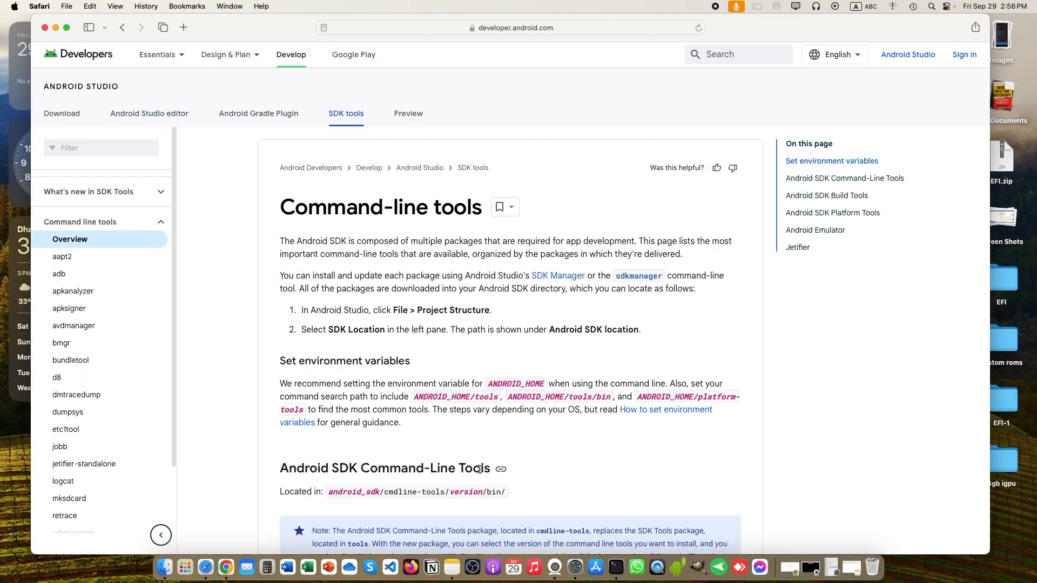
pyautogui.scroll(-3)
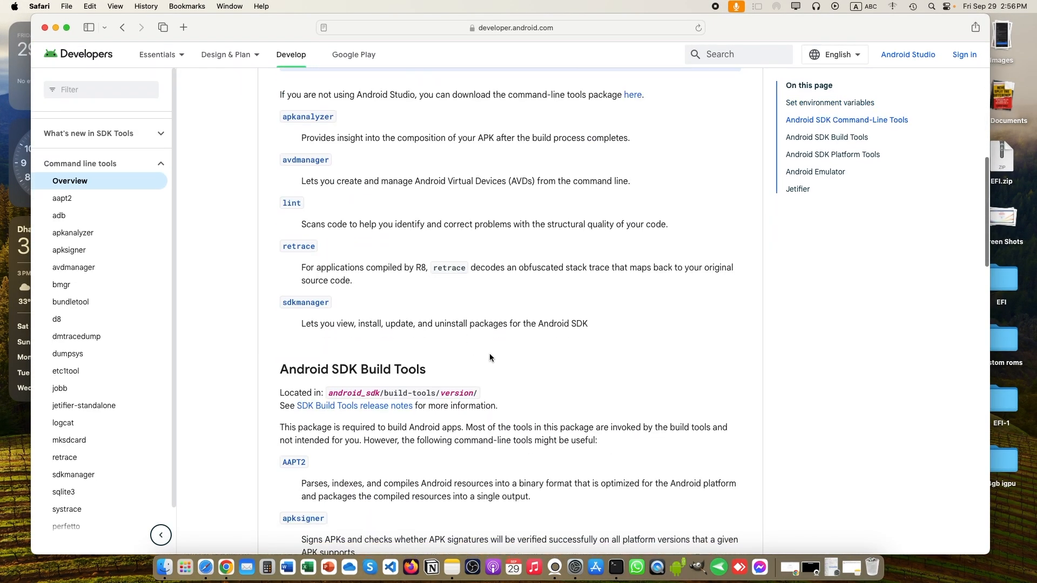
pyautogui.scroll(-3)
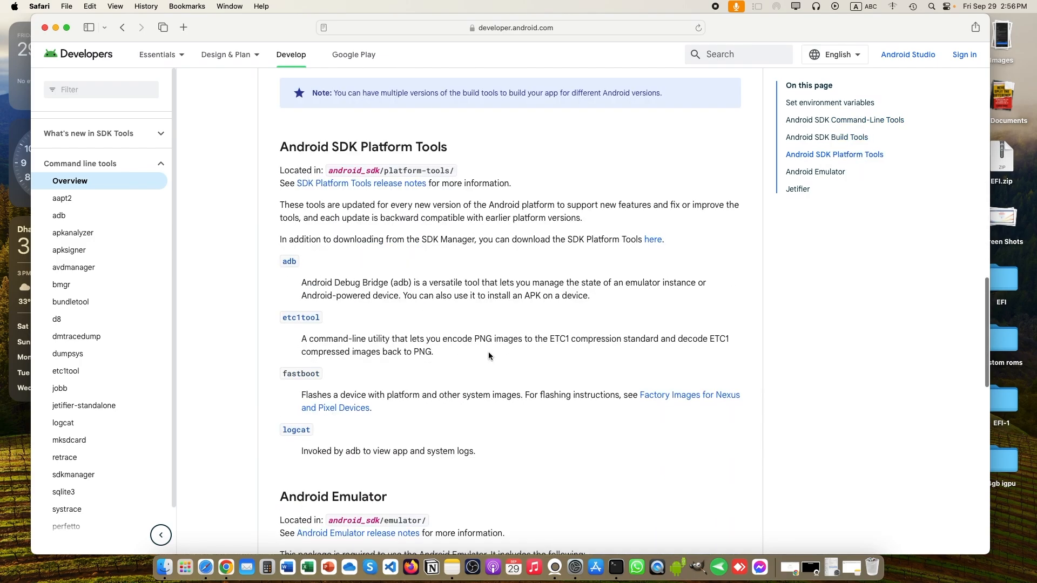
pyautogui.scroll(-3)
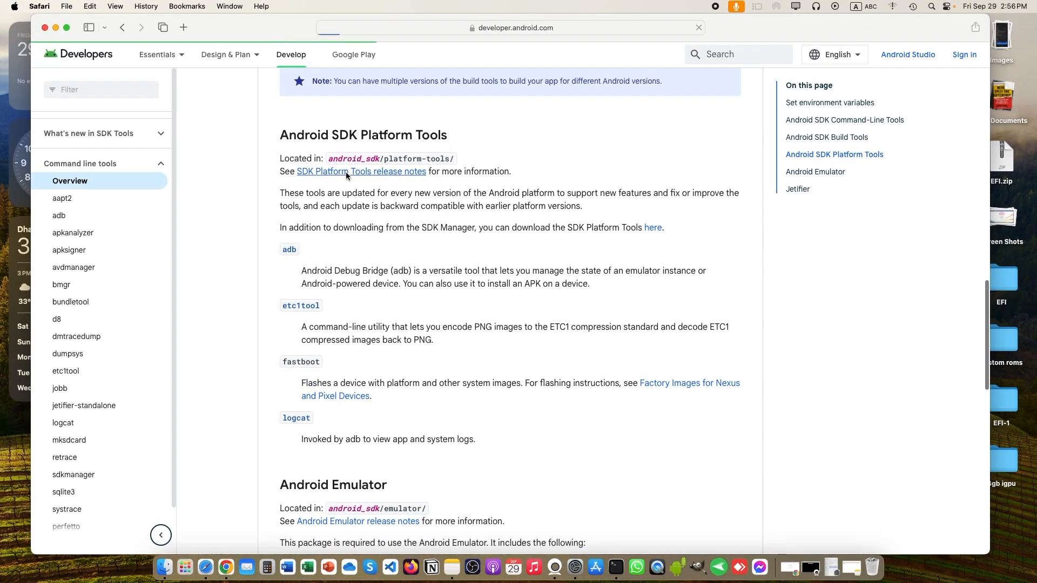
# - Bring up the SDK Platform Tools release notes with the Windows, Mac and Linux downloads
pyautogui.click(361, 172)
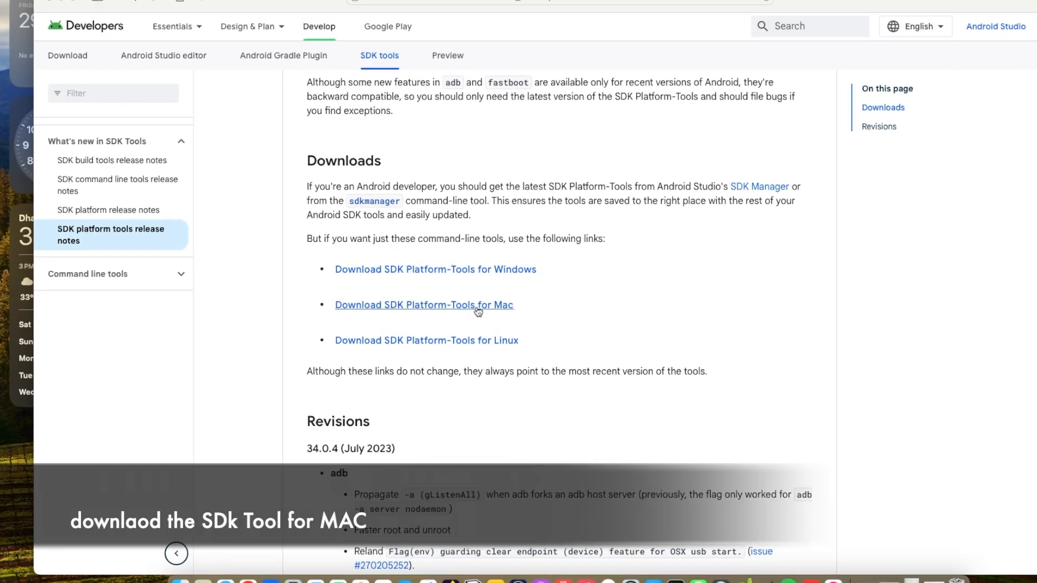
# - Start the SDK Platform-Tools for Mac download and scroll through its license terms
pyautogui.click(424, 305)
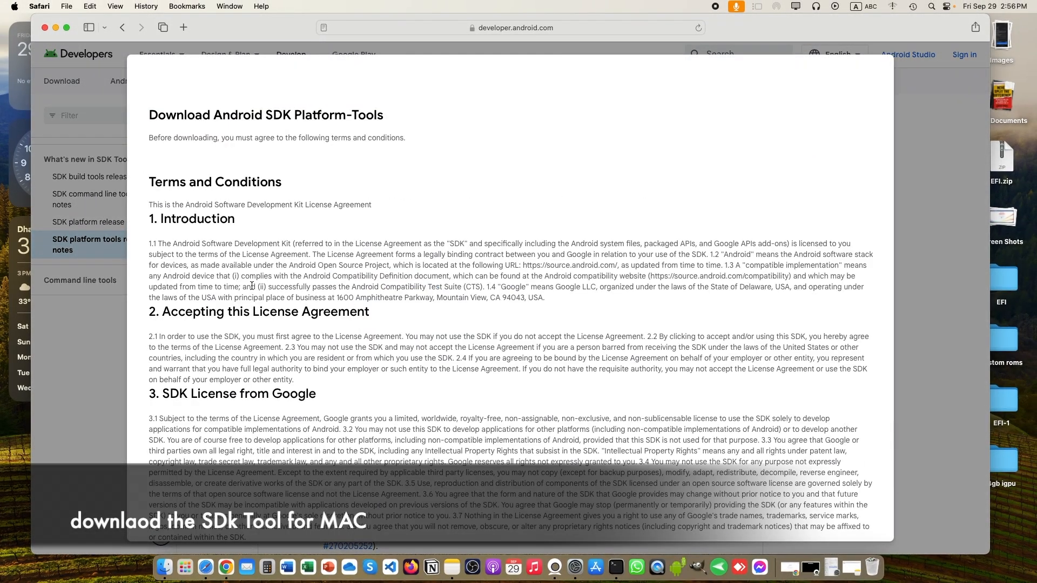
pyautogui.scroll(-3)
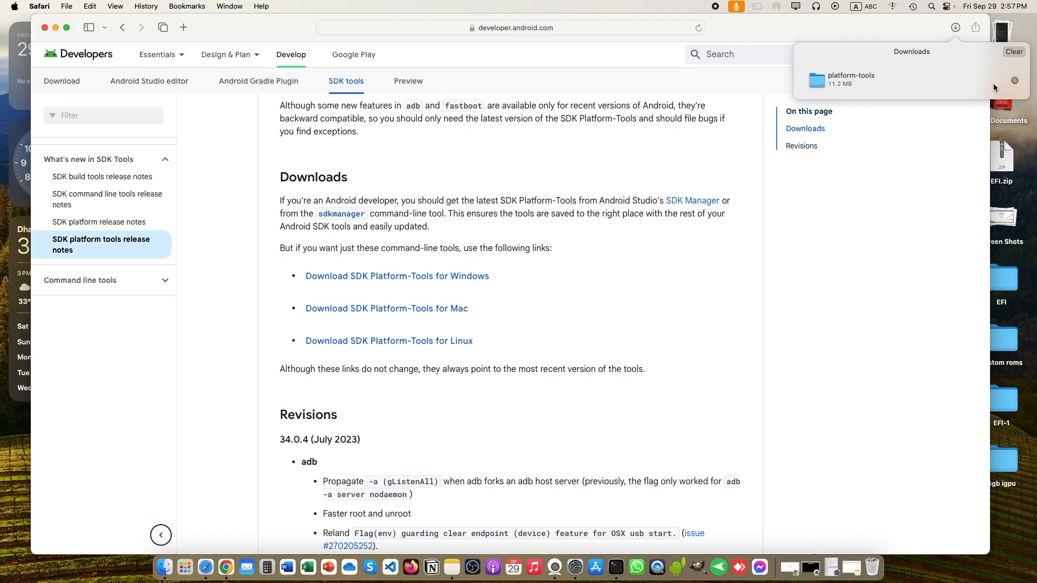
pyautogui.moveTo(822, 83)
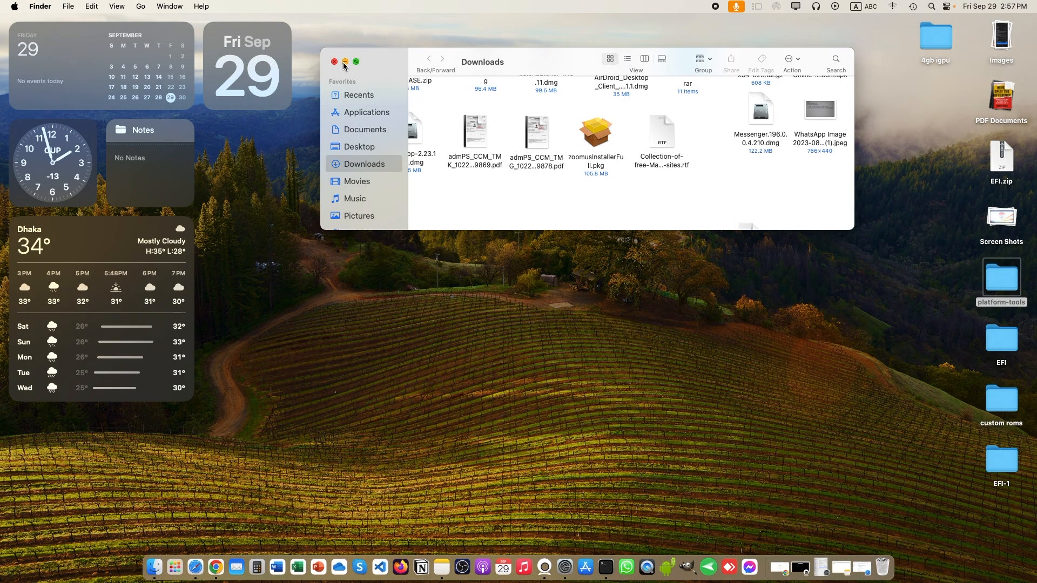
# - Close Downloads and view the desktop platform-tools folder in Finder, checking adb is inside
pyautogui.click(335, 61)
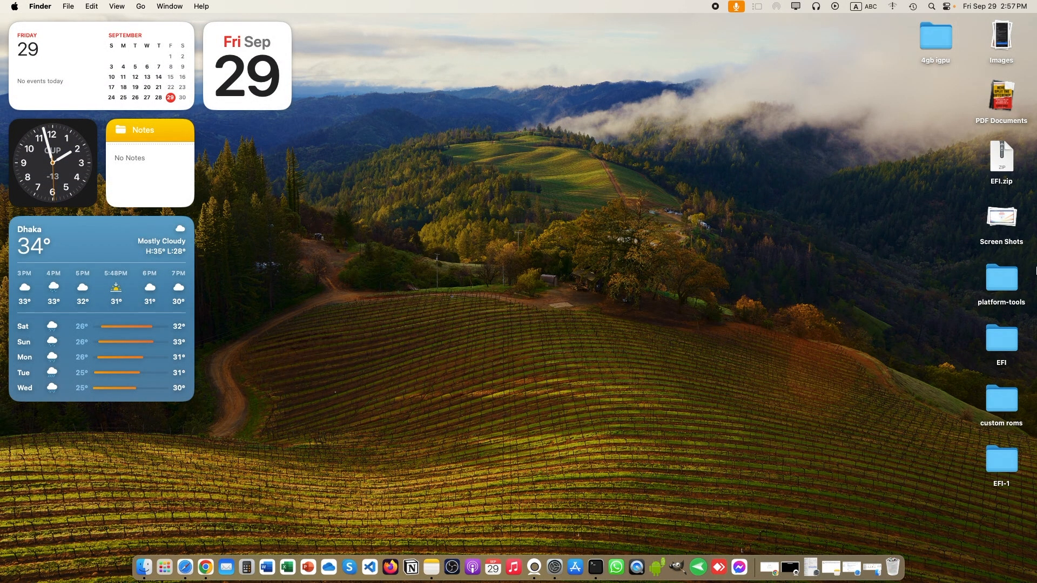
pyautogui.doubleClick(1000, 275)
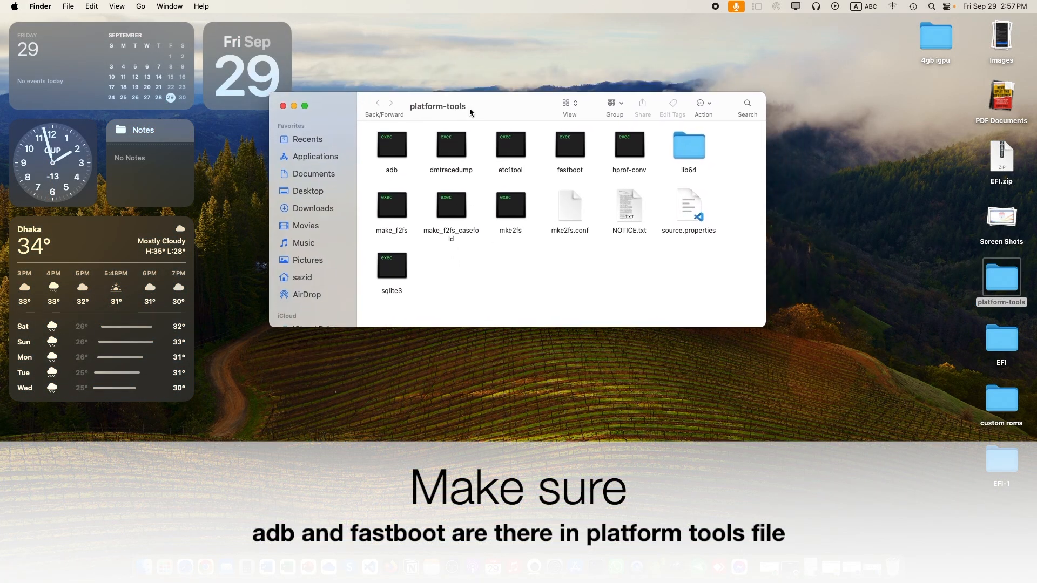
pyautogui.moveTo(452, 161)
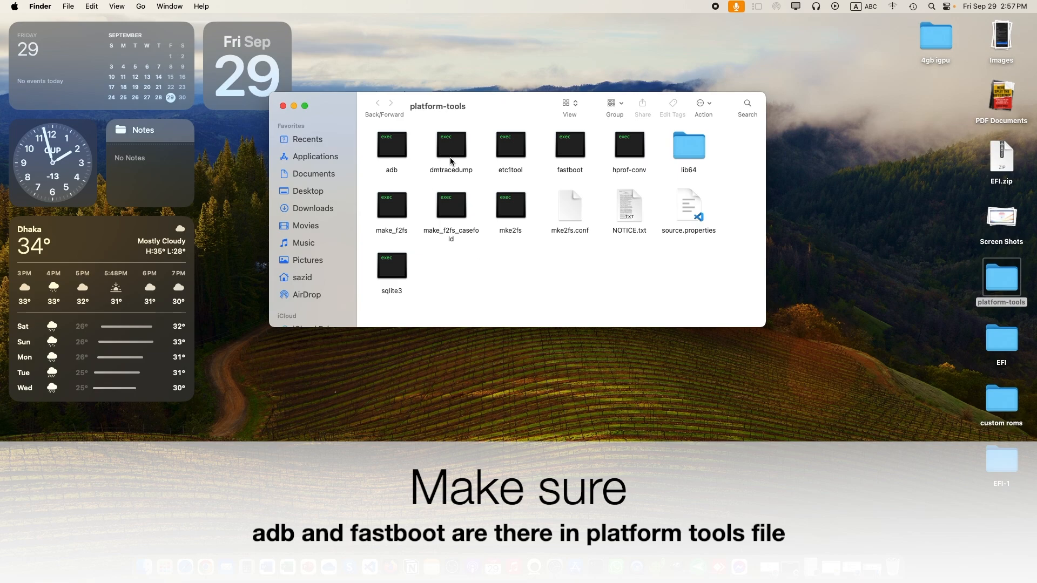
pyautogui.click(391, 144)
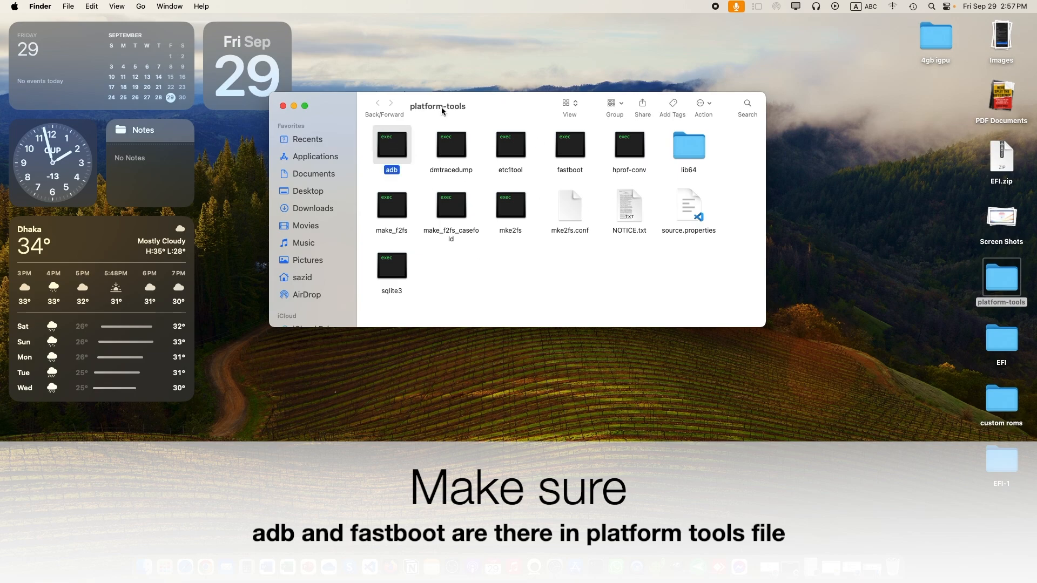
pyautogui.click(620, 263)
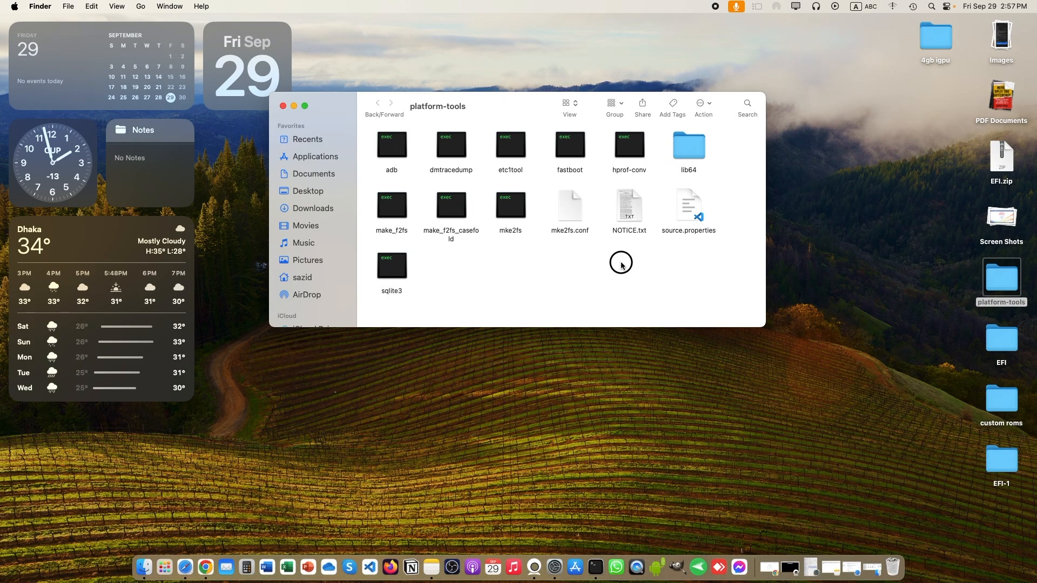
pyautogui.moveTo(588, 567)
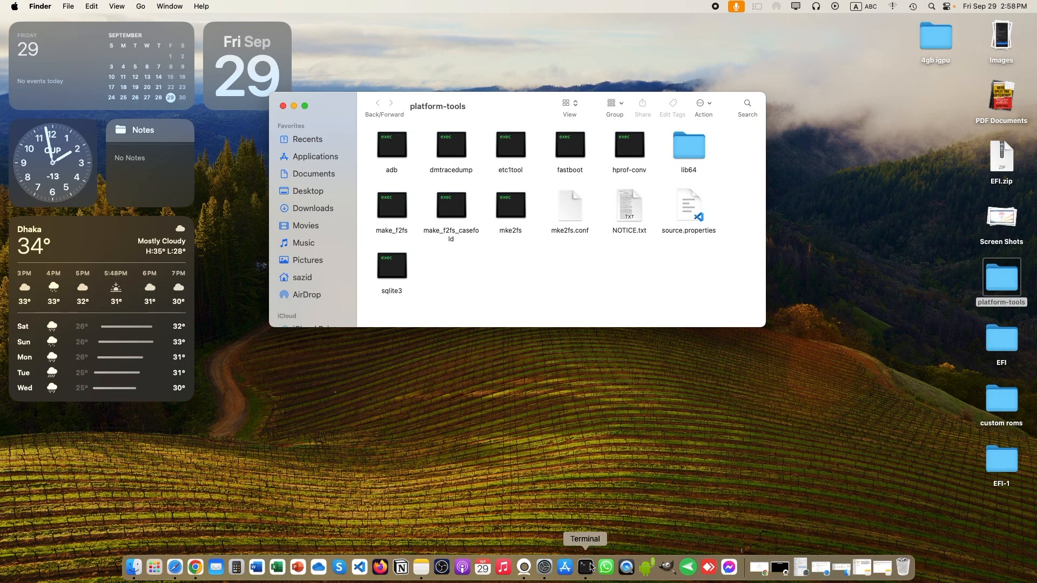
# - Launch Terminal from Spotlight and cd into /Users/sazid/Desktop/platform-tools
pyautogui.press('cmd+space')
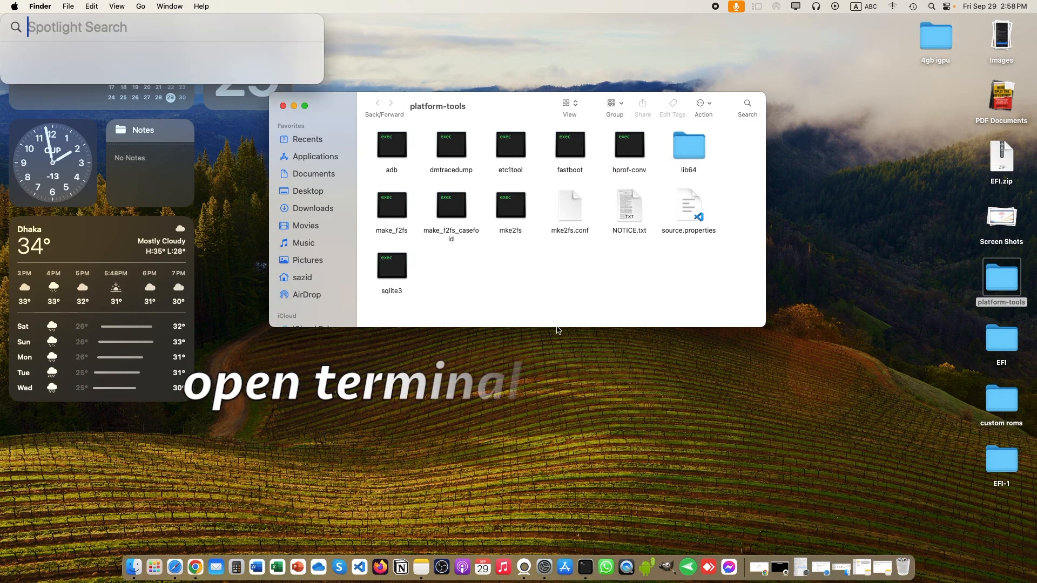
pyautogui.write('terminal')
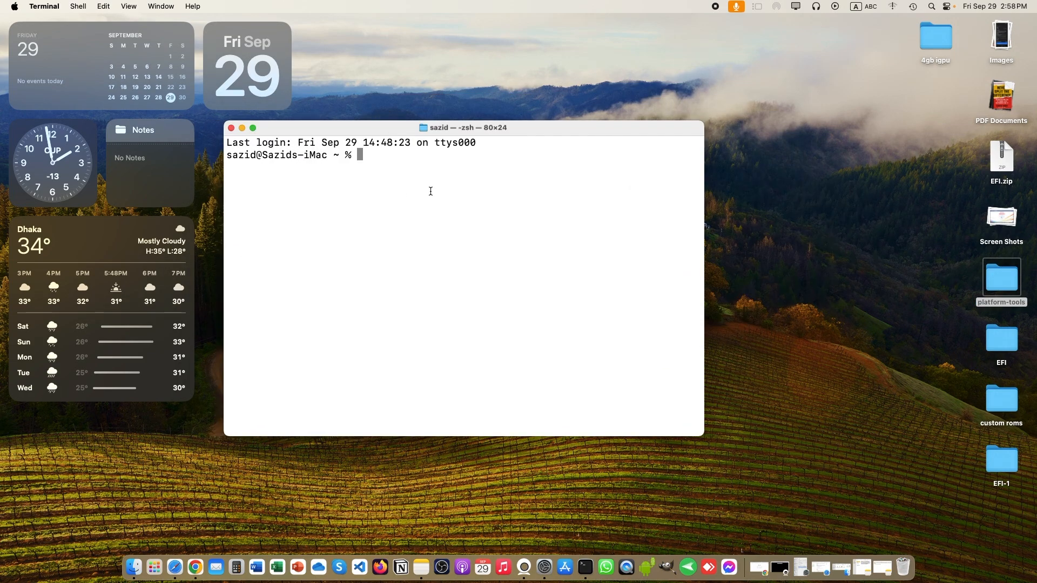
pyautogui.write('cd')
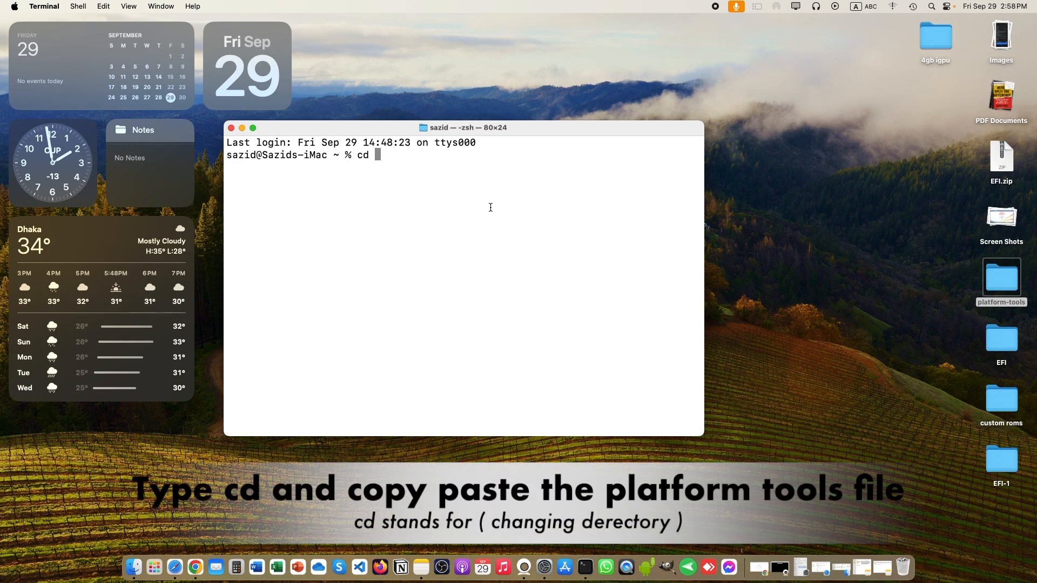
pyautogui.click(1000, 274)
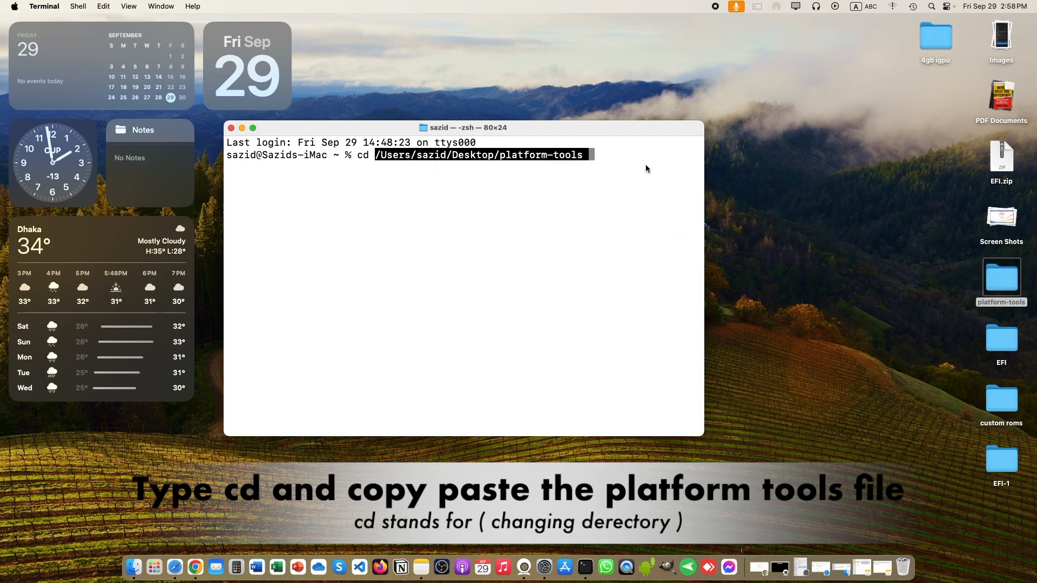
pyautogui.press('Return')
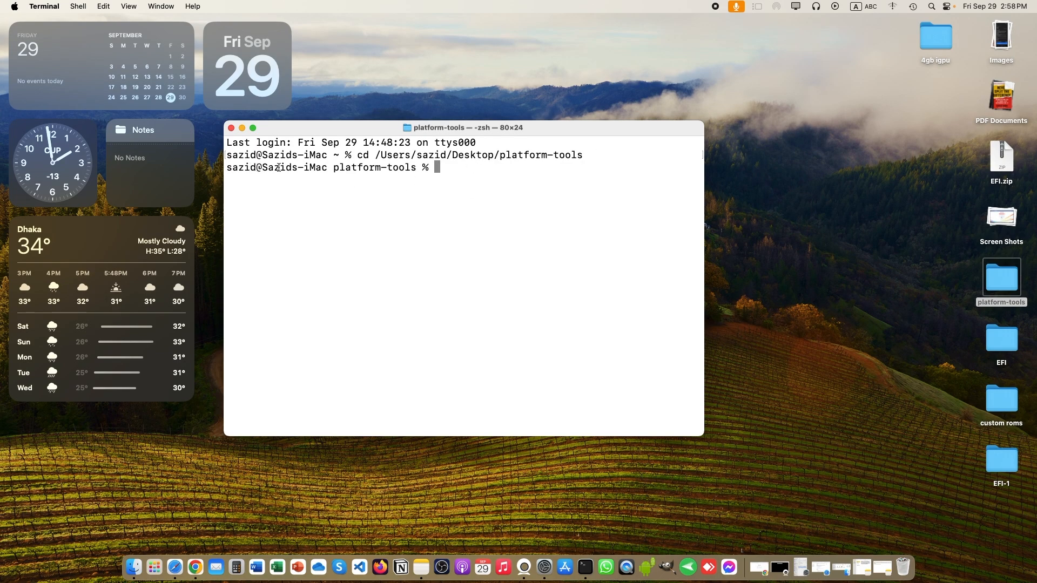
pyautogui.moveTo(315, 166); pyautogui.dragTo(417, 167)
pyautogui.write('./a')
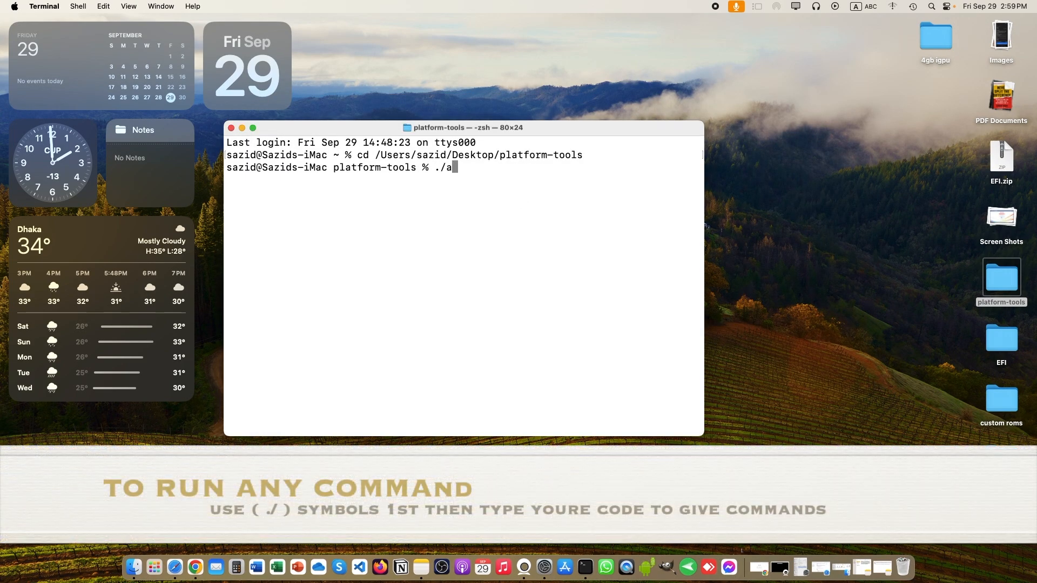
# - Run ./adb devices to list the attached phone, then start a fresh Terminal session in platform-tools
pyautogui.write('db devi')
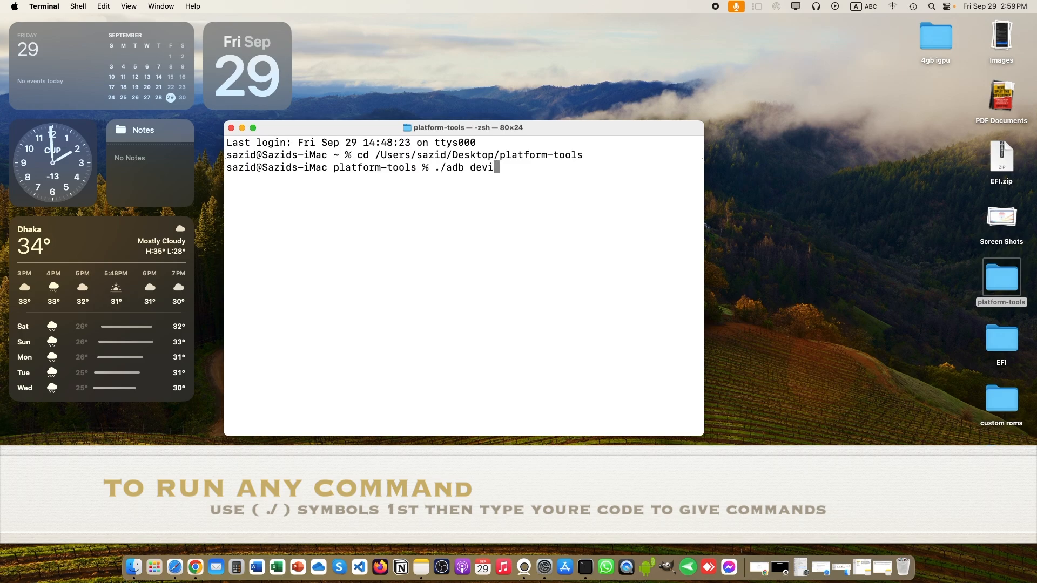
pyautogui.press('enter')
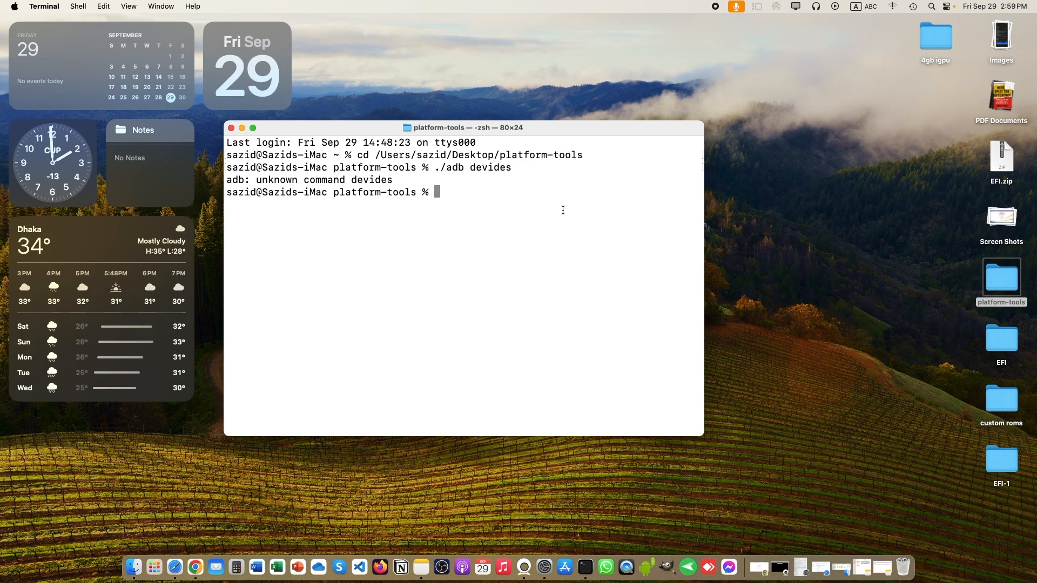
pyautogui.moveTo(464, 128); pyautogui.dragTo(455, 96)
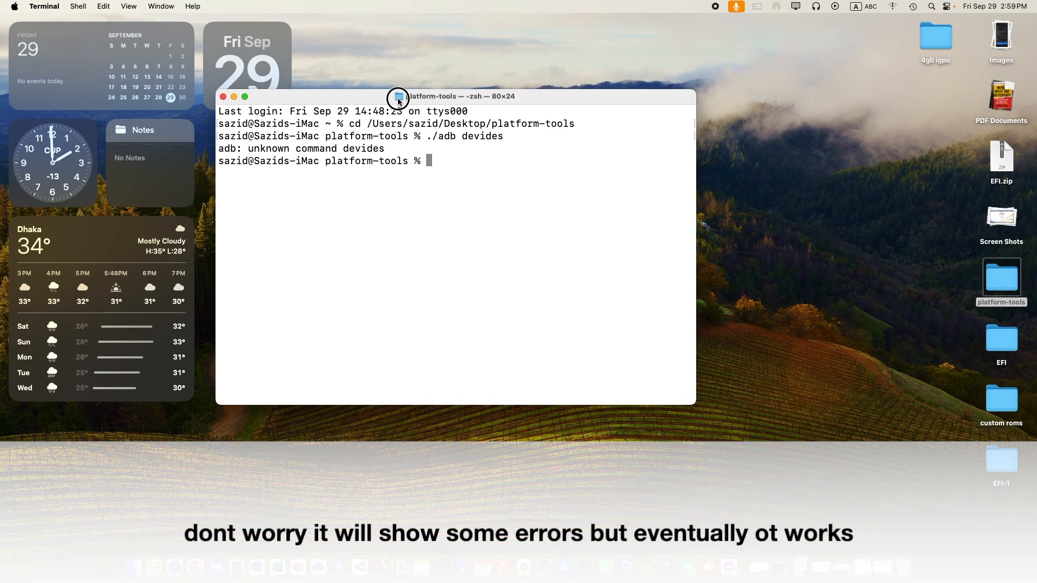
pyautogui.moveTo(396, 100); pyautogui.dragTo(398, 122)
pyautogui.write('./adb devices')
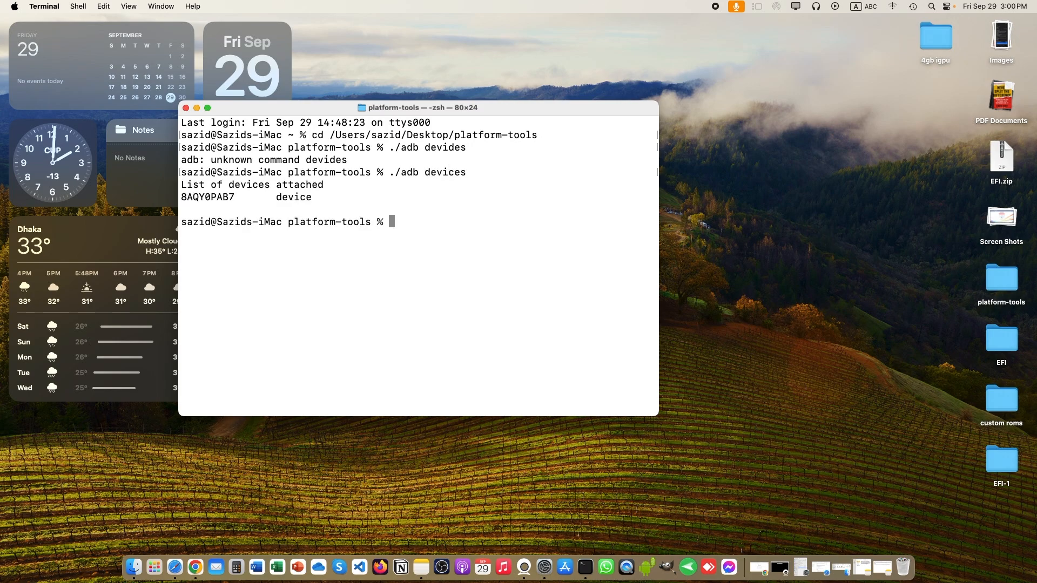
pyautogui.click(197, 108)
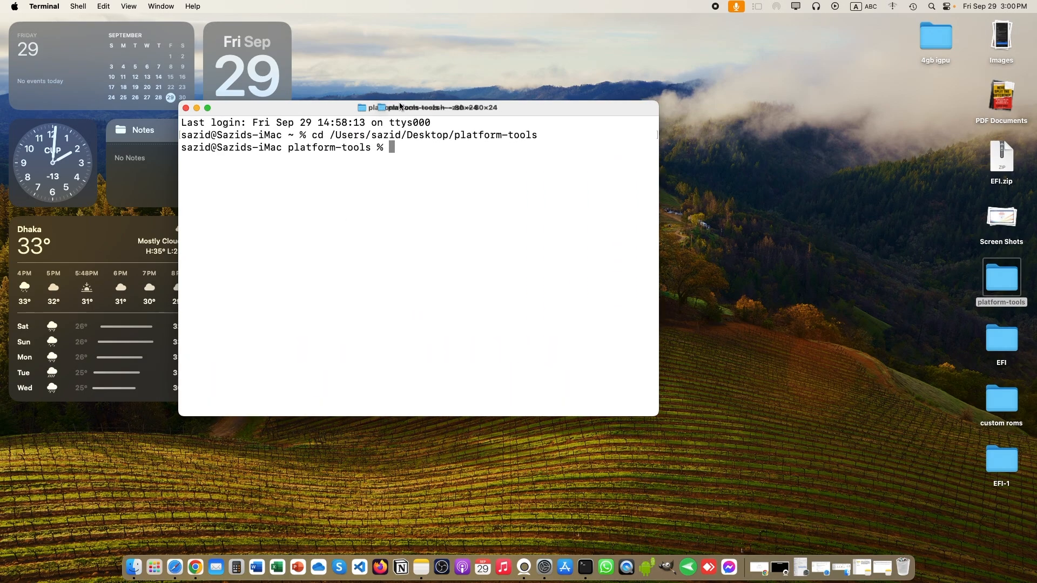
# - Retry './ adb devices' (permission denied), then run ./adb devices to list the attached device
pyautogui.write('./')
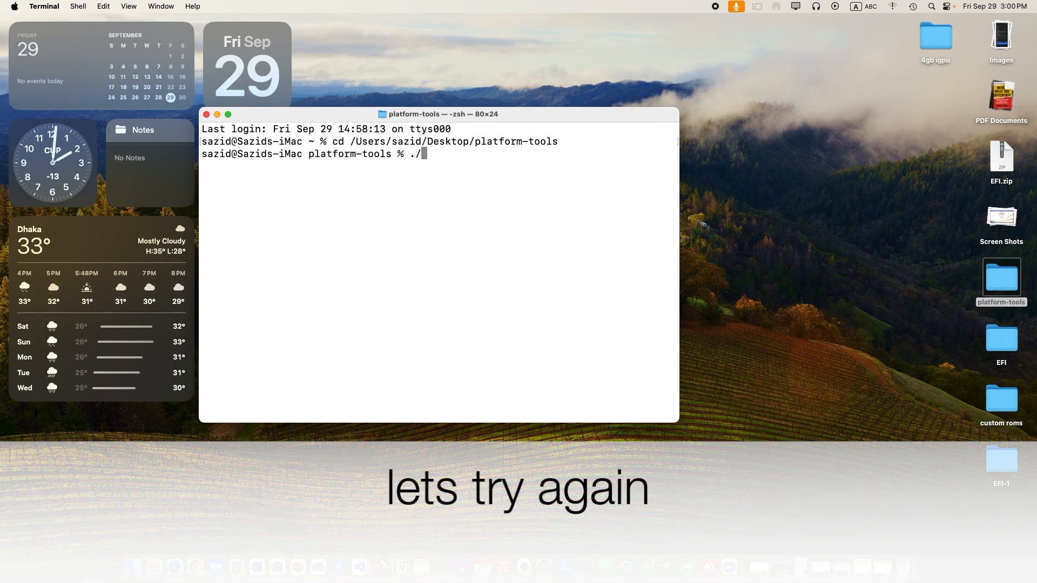
pyautogui.write('adb')
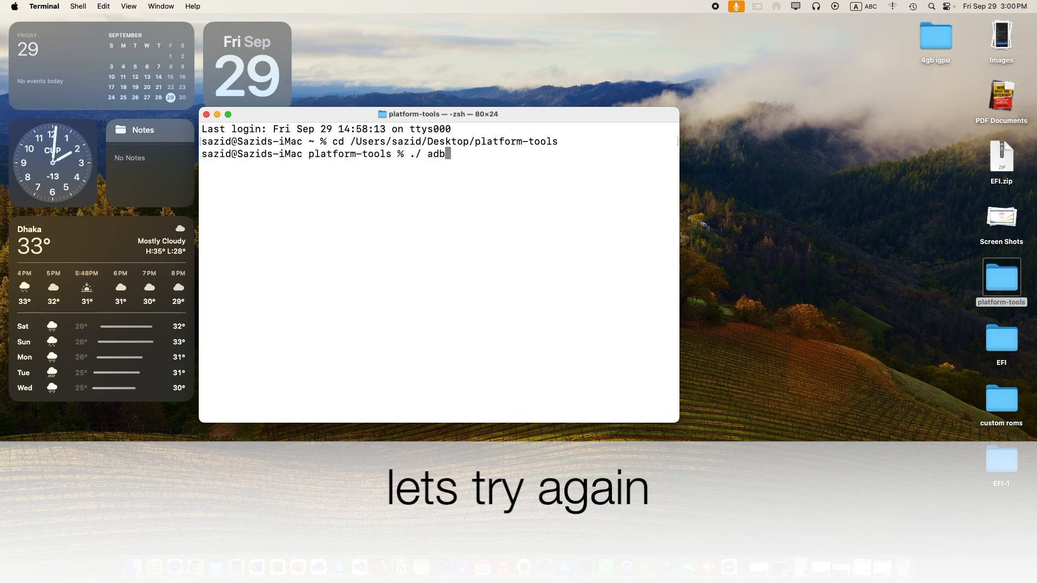
pyautogui.write('devices')
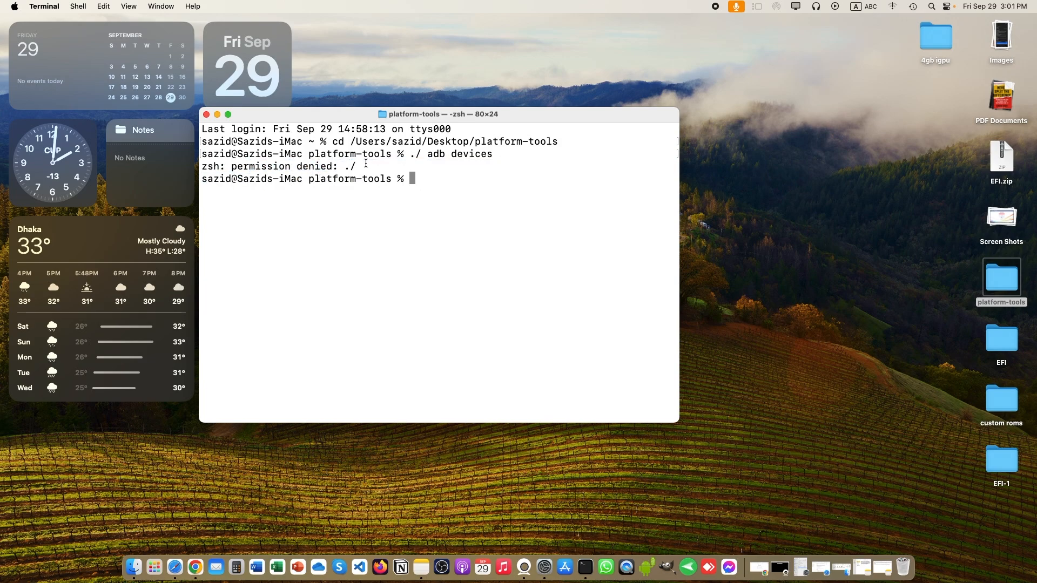
pyautogui.moveTo(440, 176)
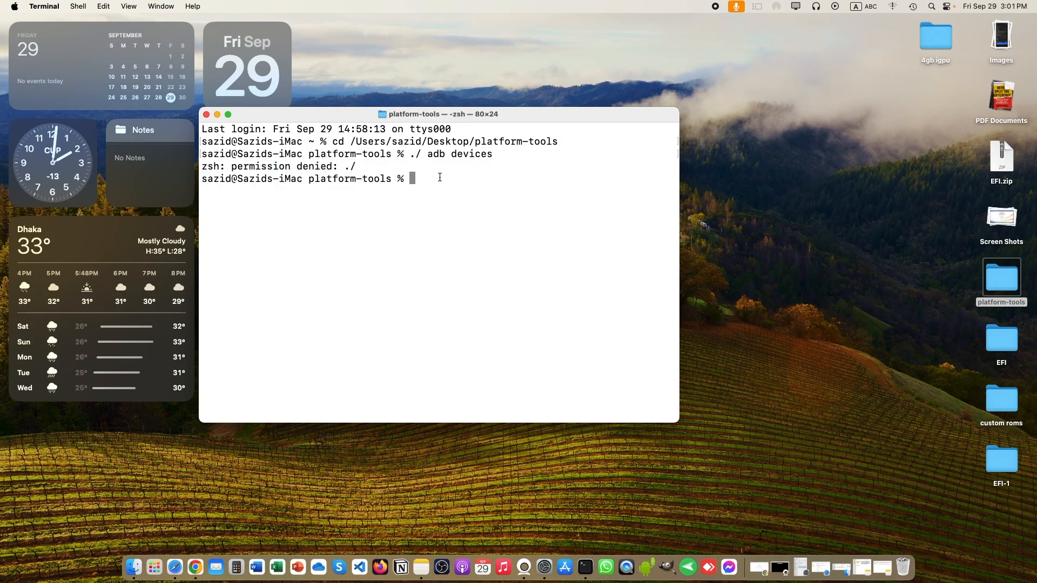
pyautogui.write('./adb devices')
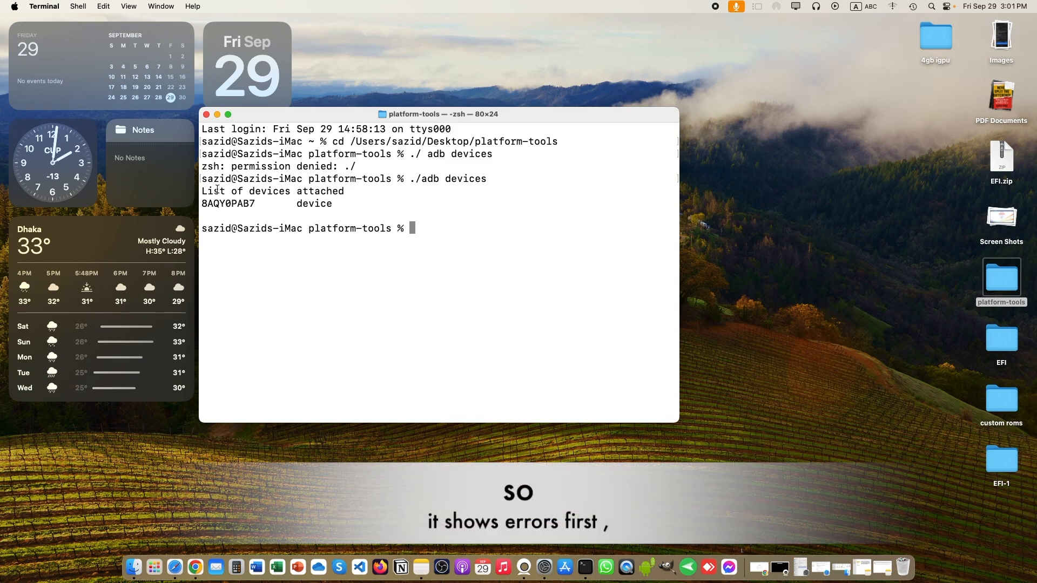
pyautogui.moveTo(205, 191); pyautogui.dragTo(431, 257)
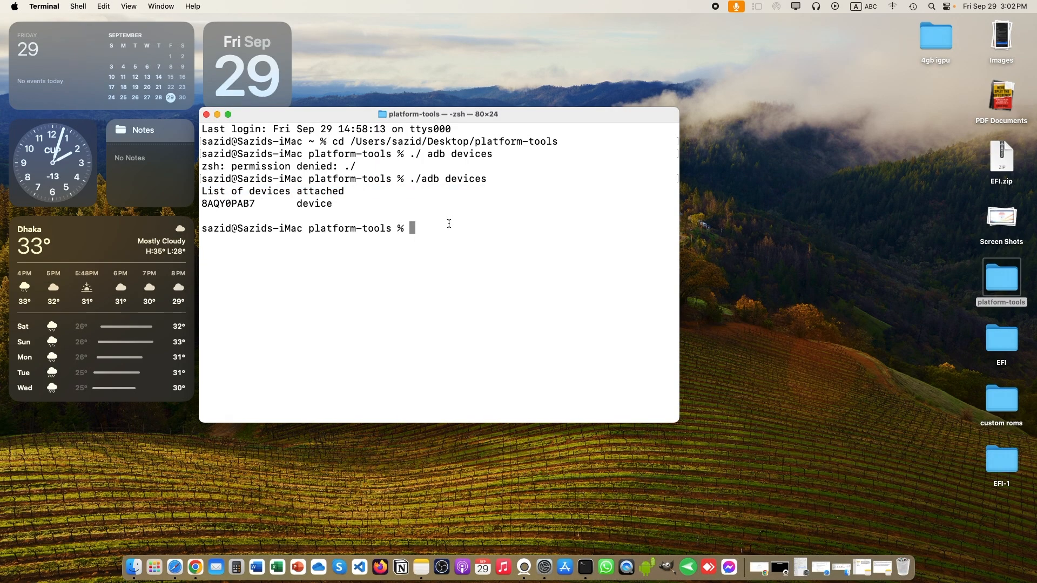
# - Run './ fastboot devices' (permission denied), then enter the corrected ./fastboot devices command
pyautogui.write('./')
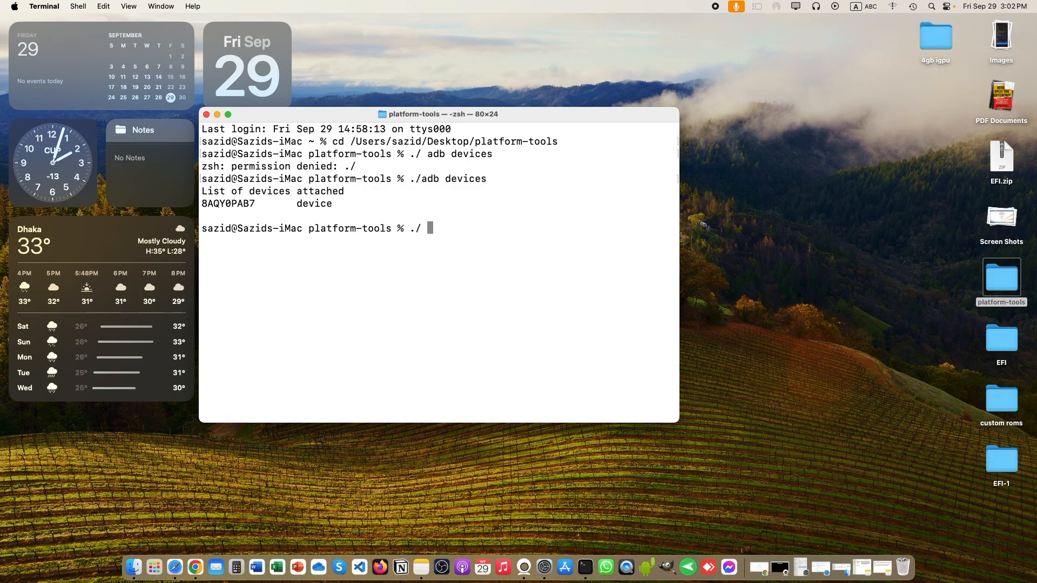
pyautogui.write('fastboot de')
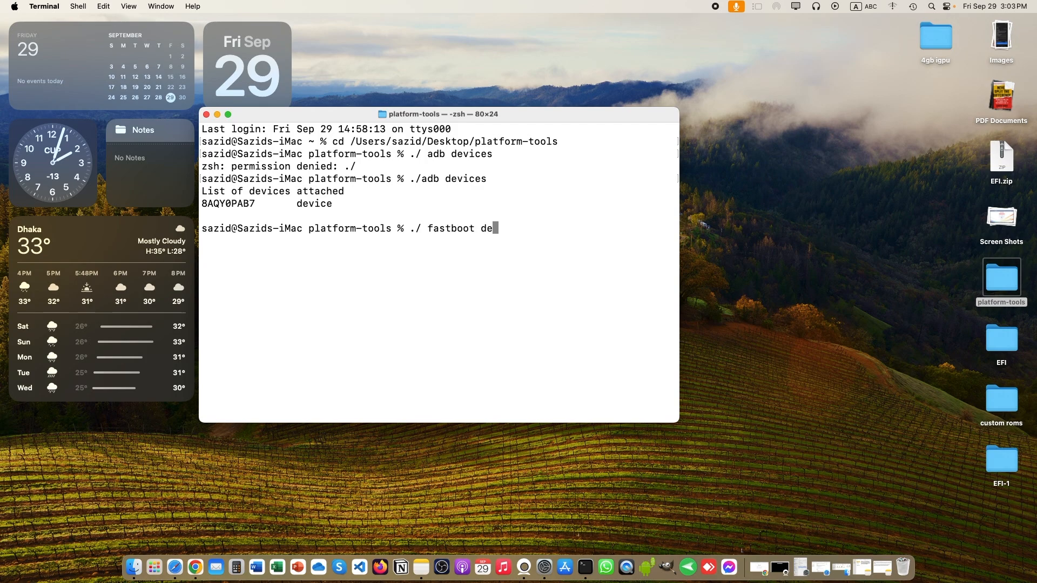
pyautogui.press('enter')
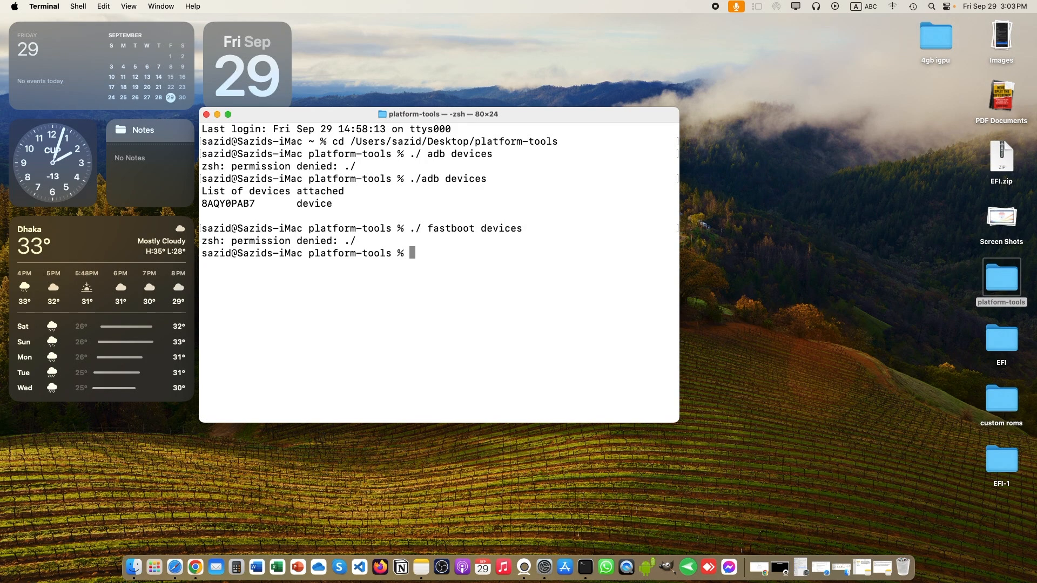
pyautogui.write('./')
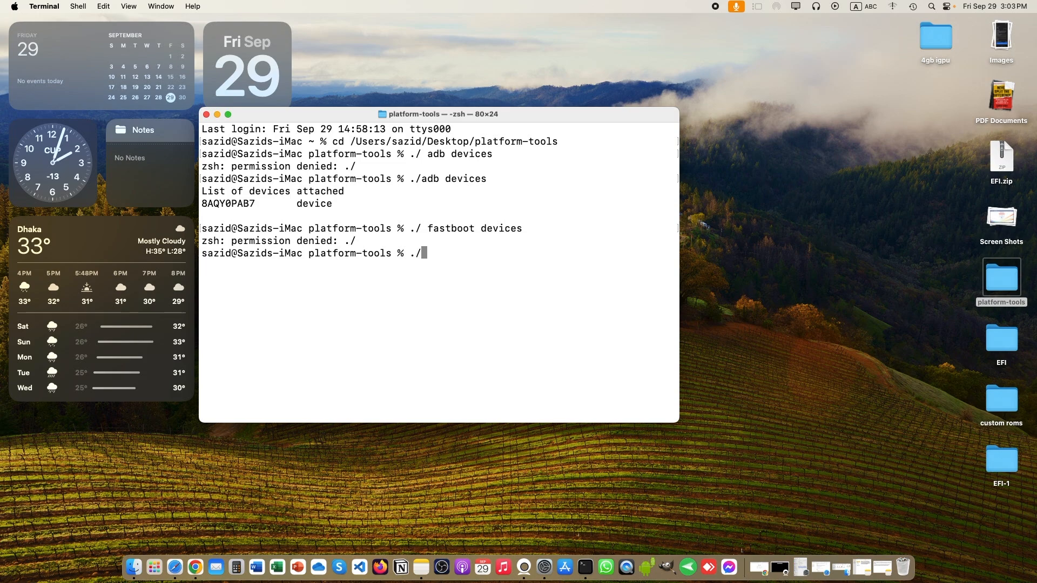
pyautogui.write('fast')
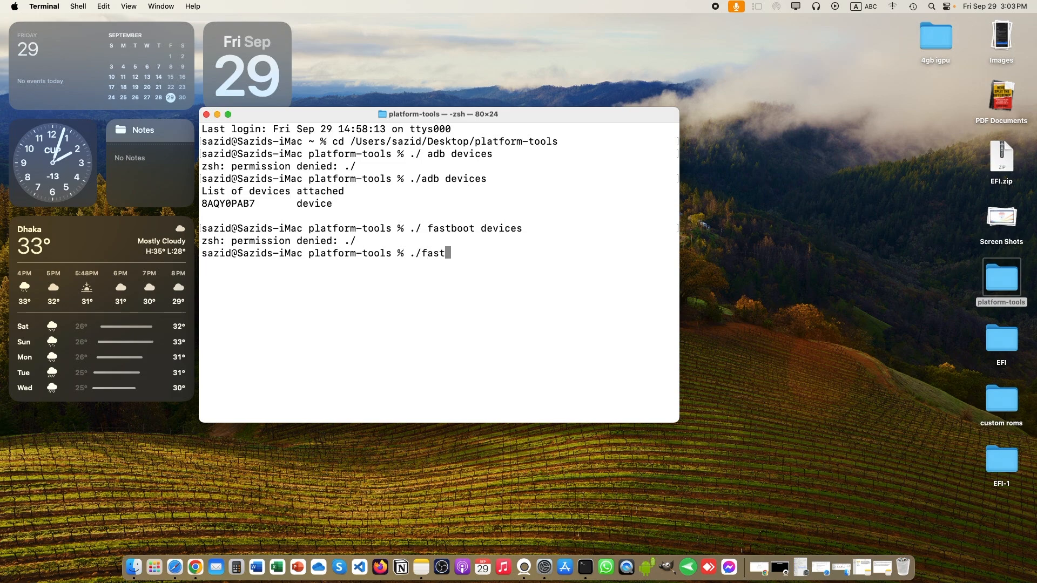
pyautogui.write('boot dev')
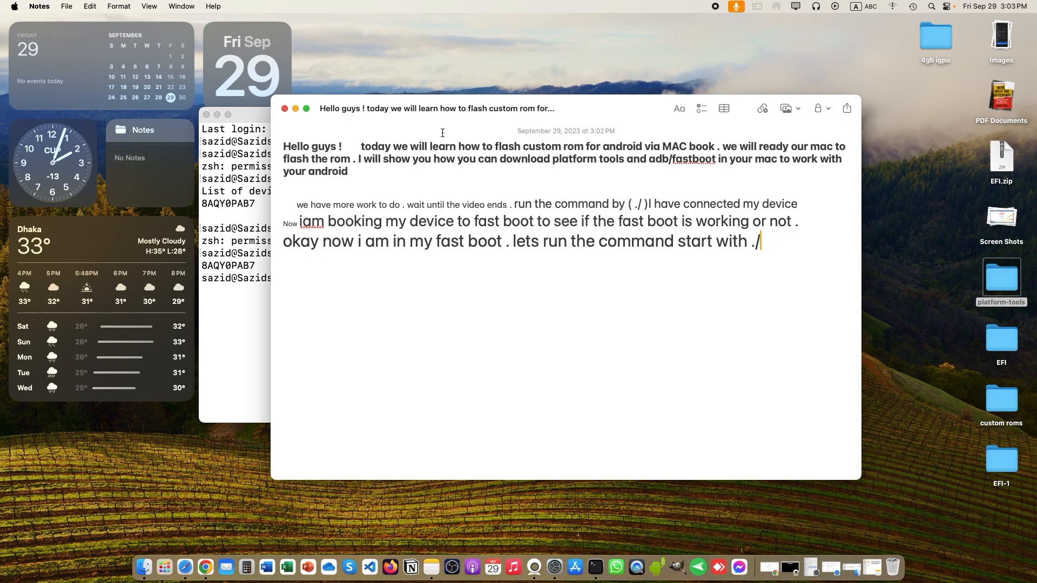
# - Write 'it is working fine. just keep in mind that use ./ on the start to run .' in Notes
pyautogui.write('i')
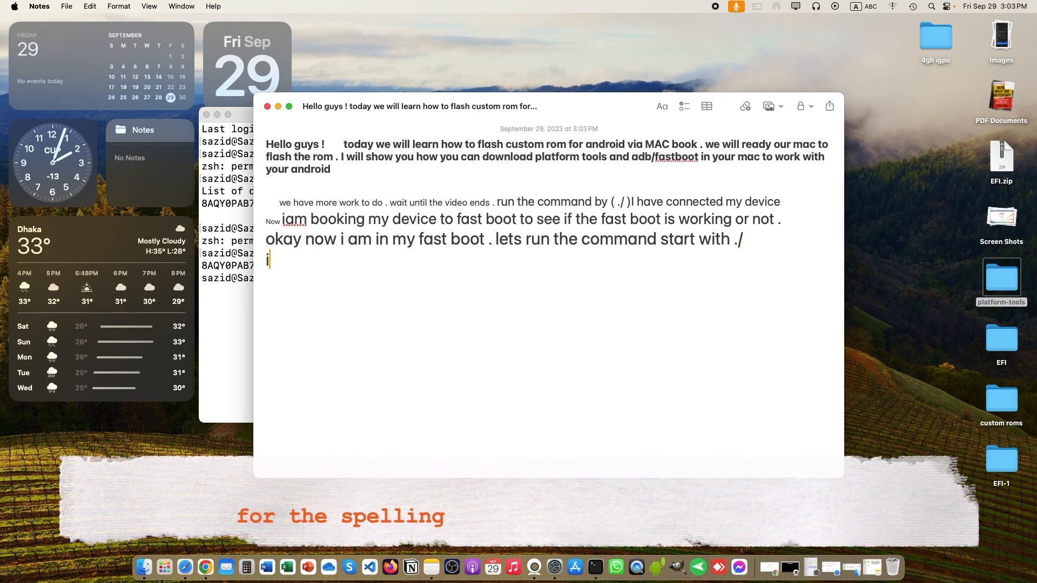
pyautogui.write('t is work')
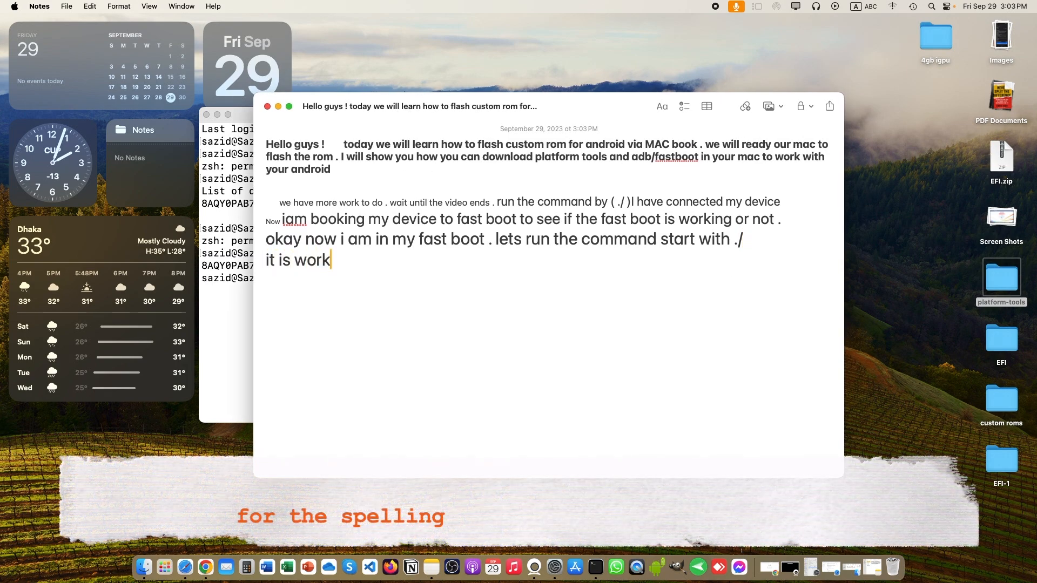
pyautogui.write('ing fine.')
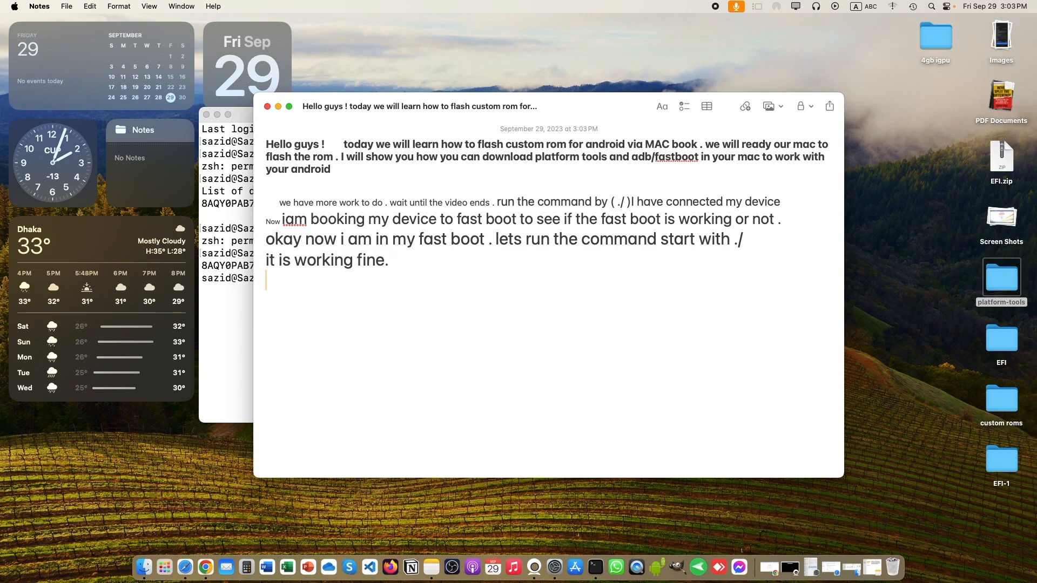
pyautogui.write('just keep in min')
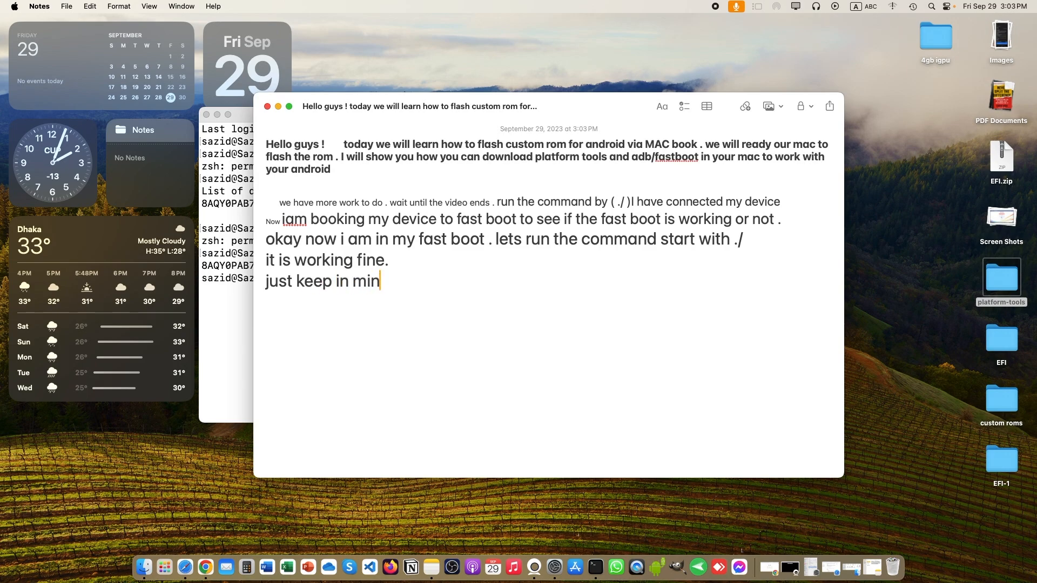
pyautogui.write('d that use')
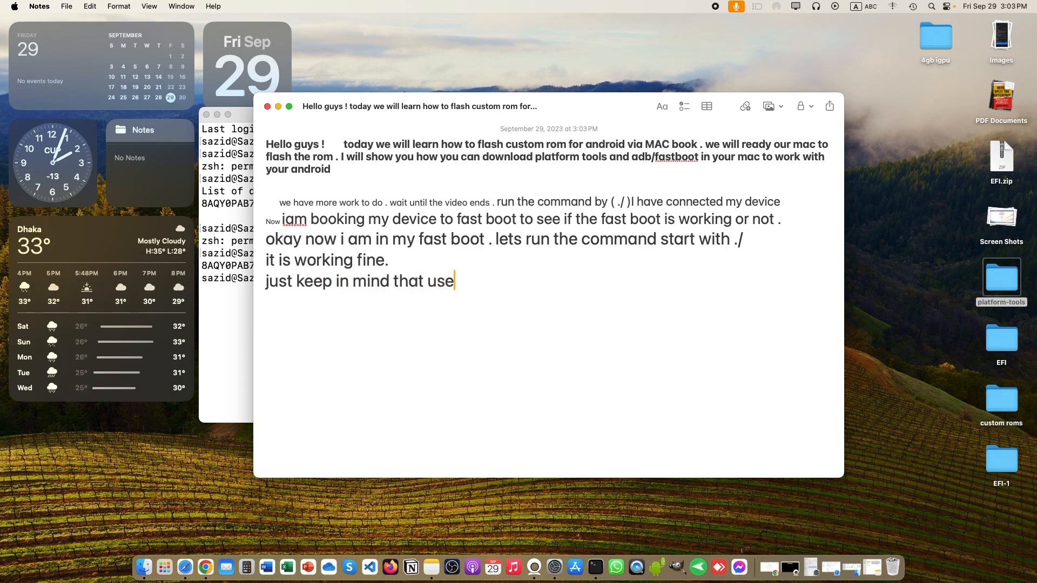
pyautogui.write('./')
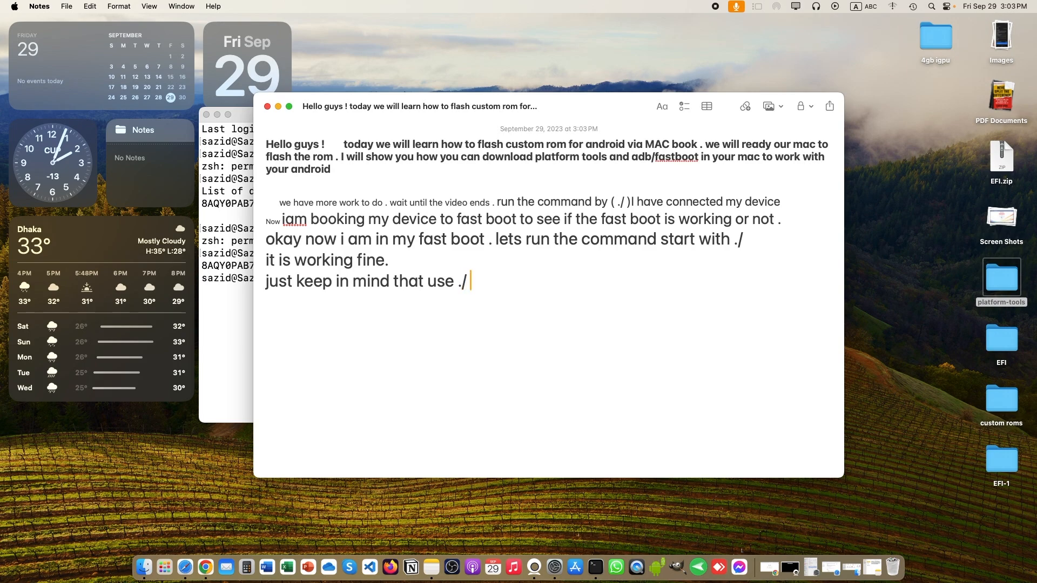
pyautogui.write('on the')
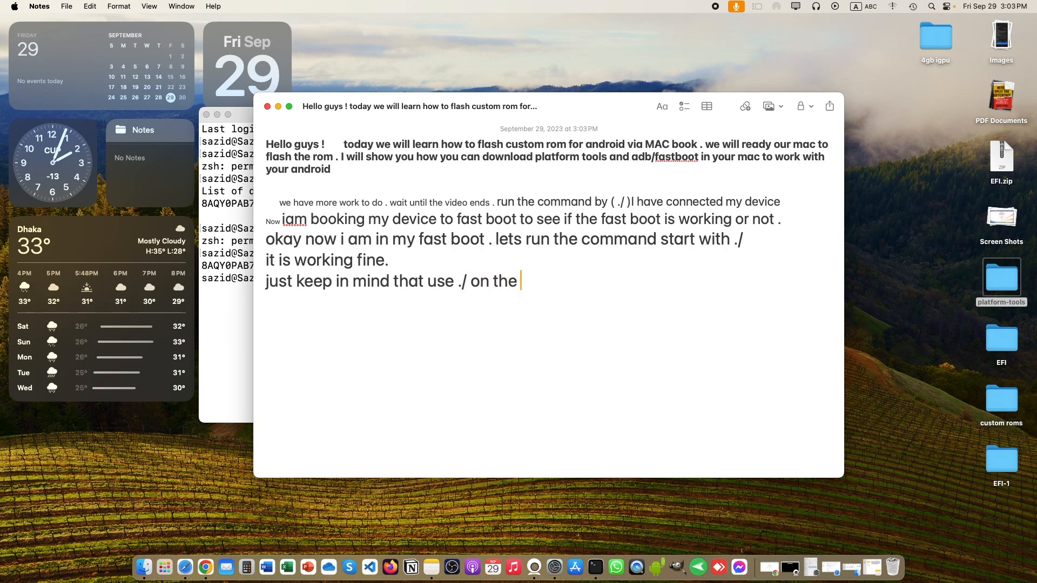
pyautogui.write('start too ru')
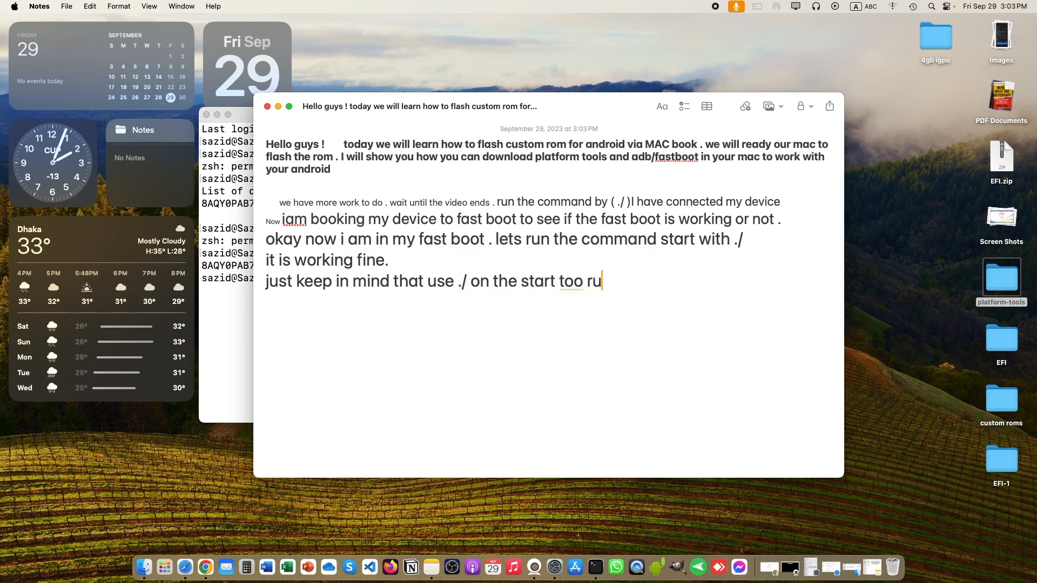
pyautogui.press('backspace')
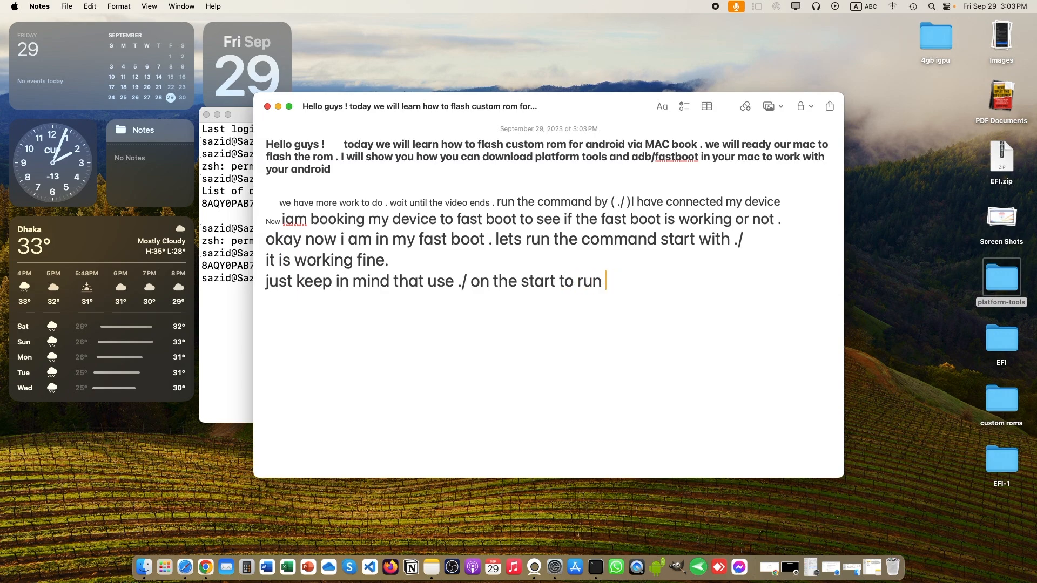
pyautogui.write('.')
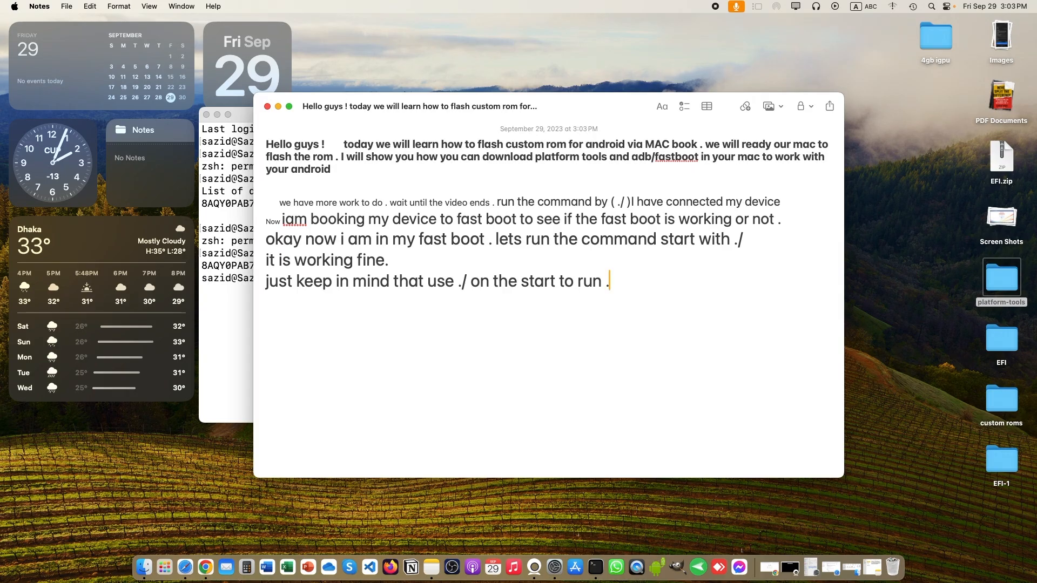